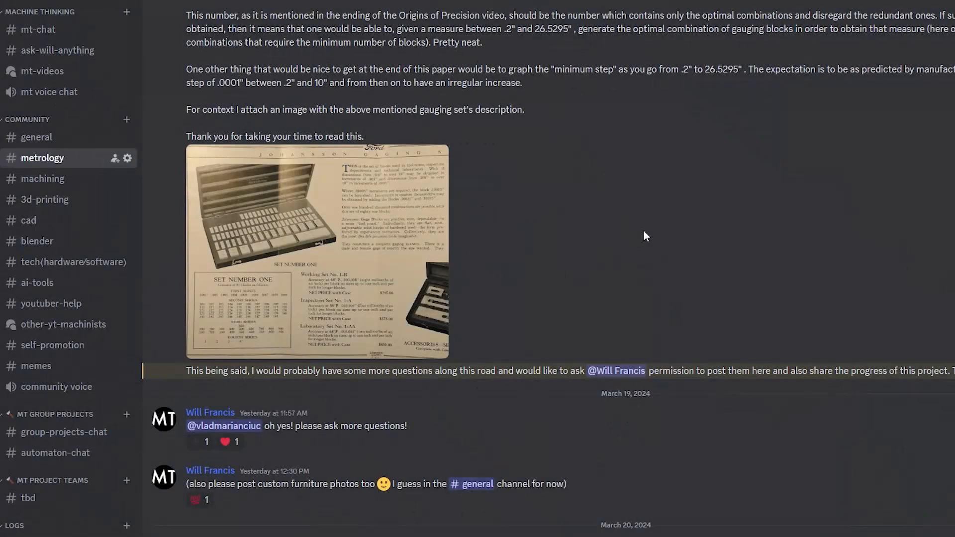
scroll(down, 3)
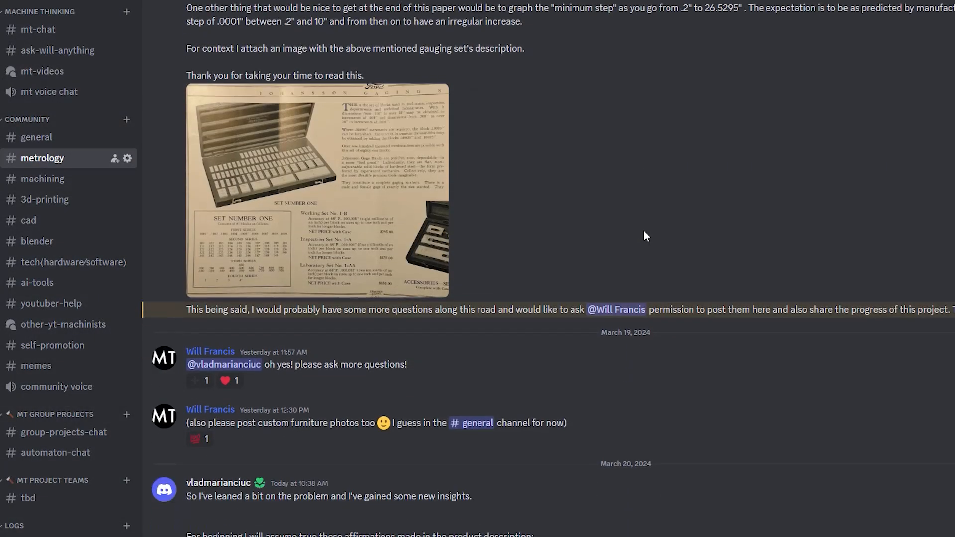
scroll(down, 3)
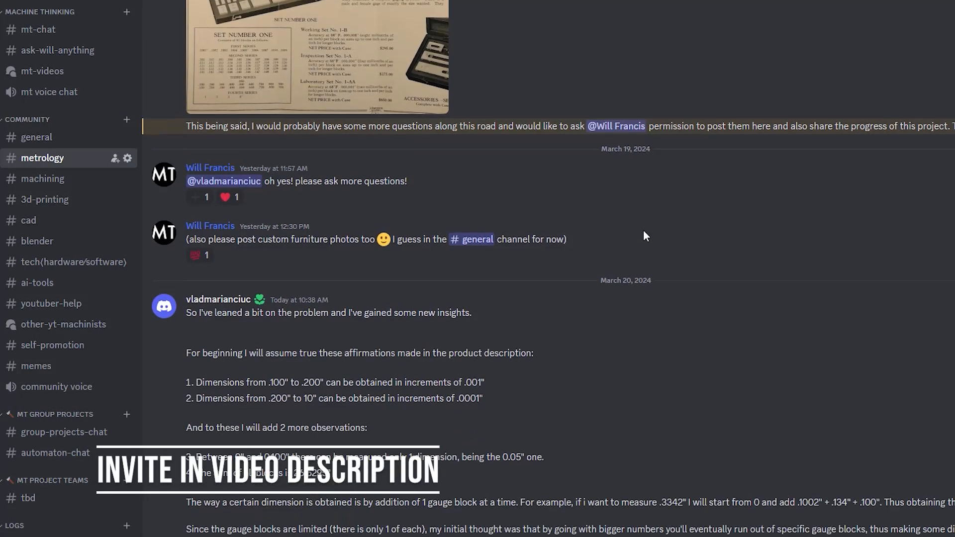
scroll(down, 3)
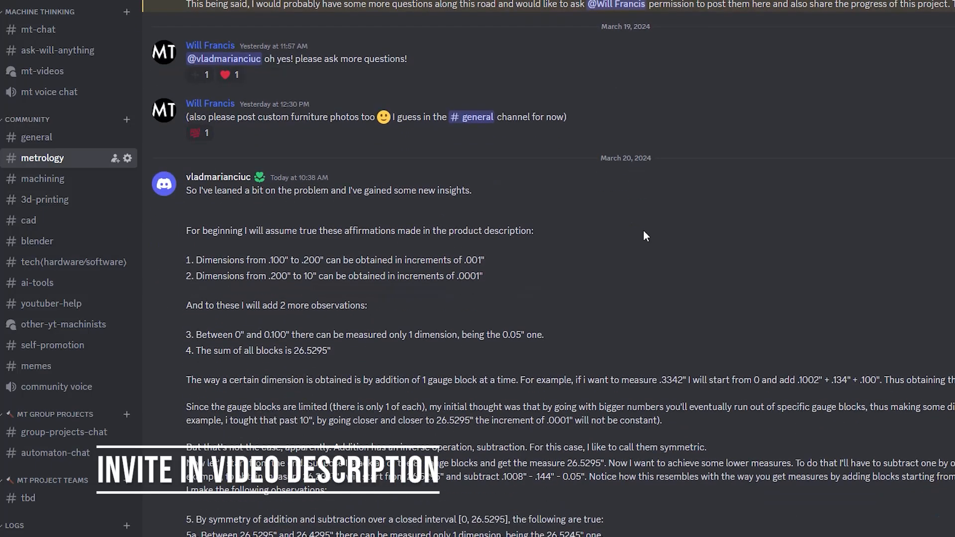
scroll(down, 3)
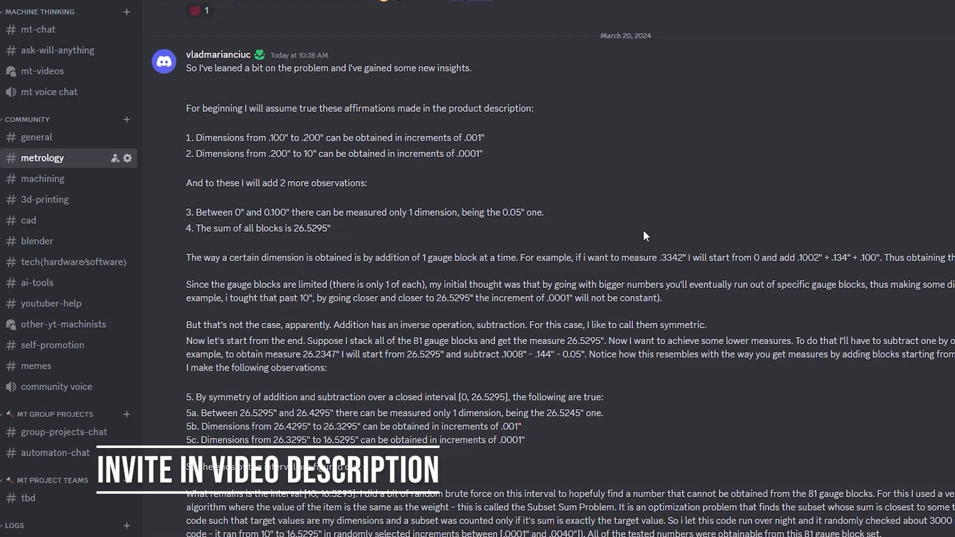
scroll(down, 3)
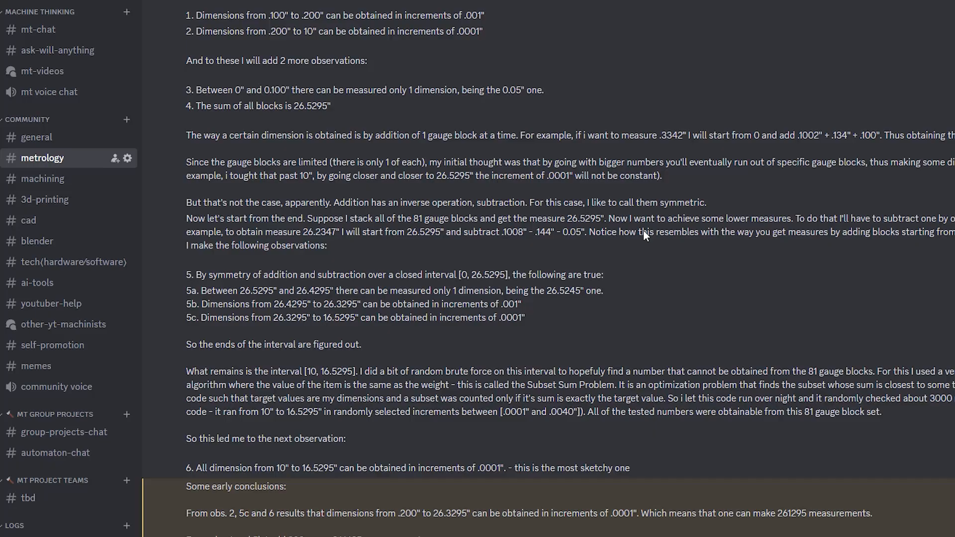
scroll(down, 3)
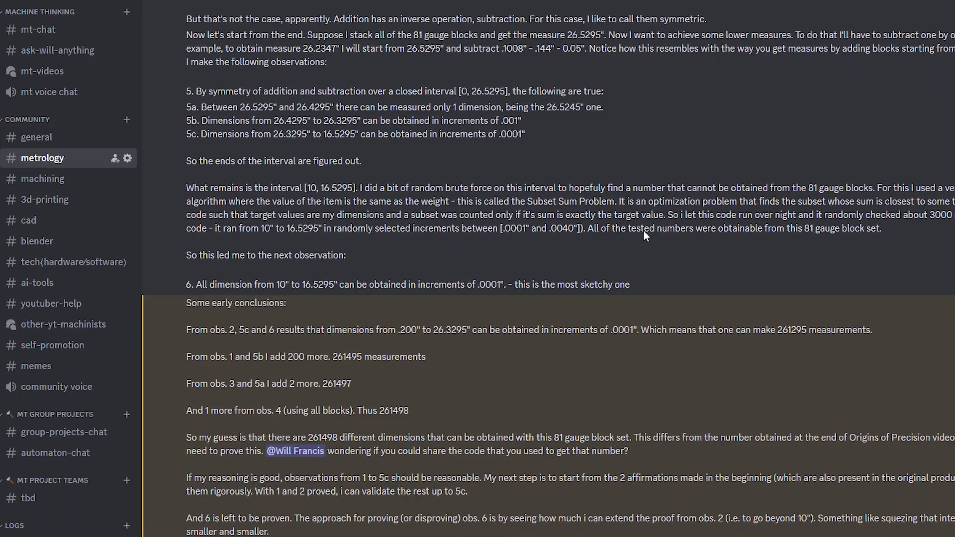
scroll(down, 3)
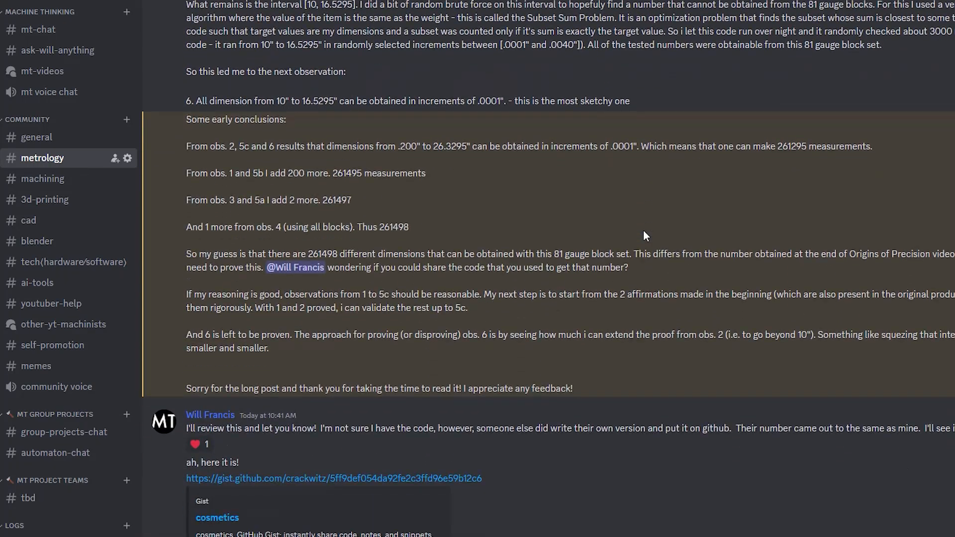
scroll(down, 3)
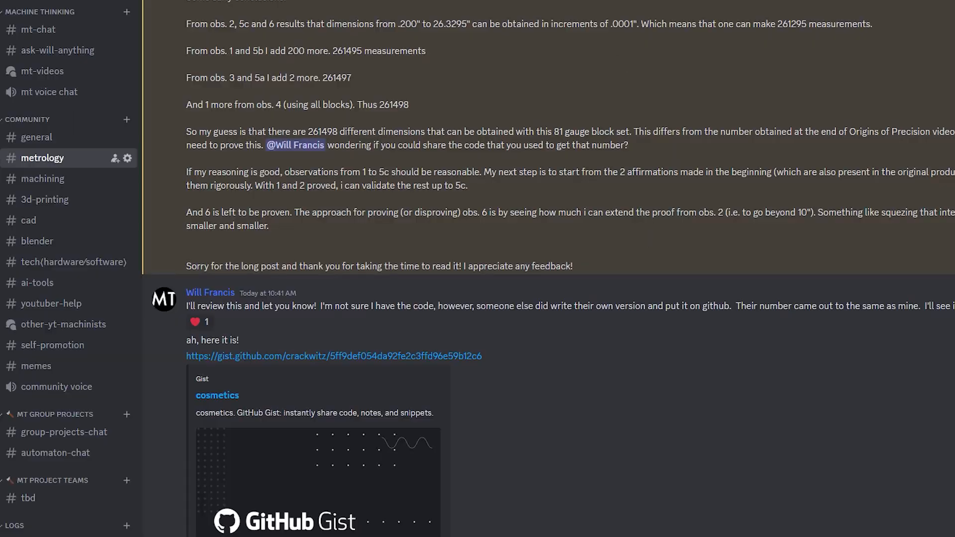